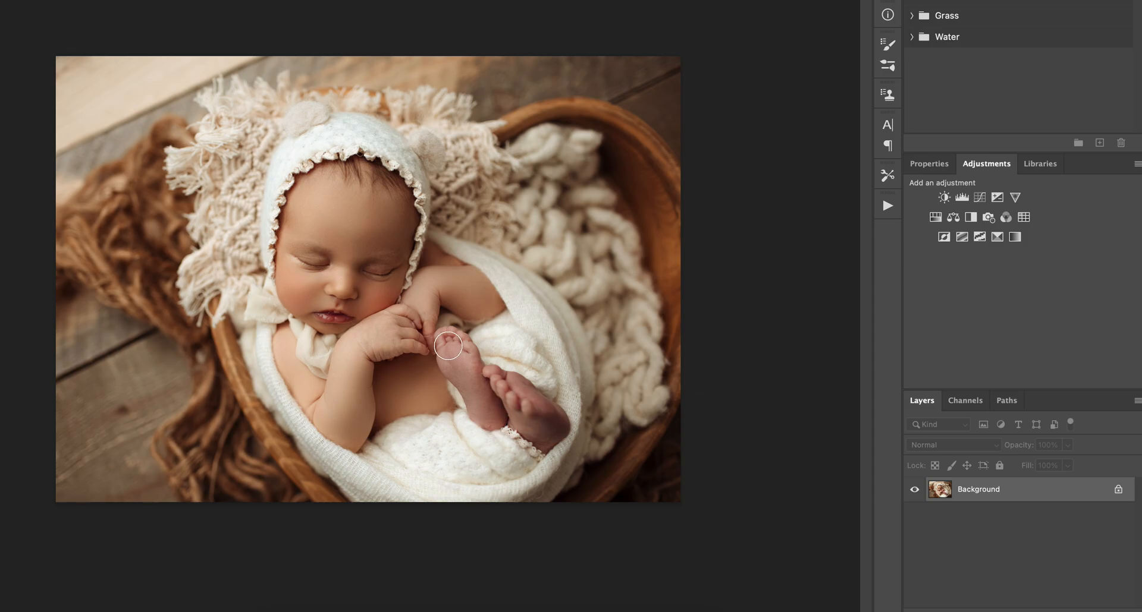
mouse_move(538, 413)
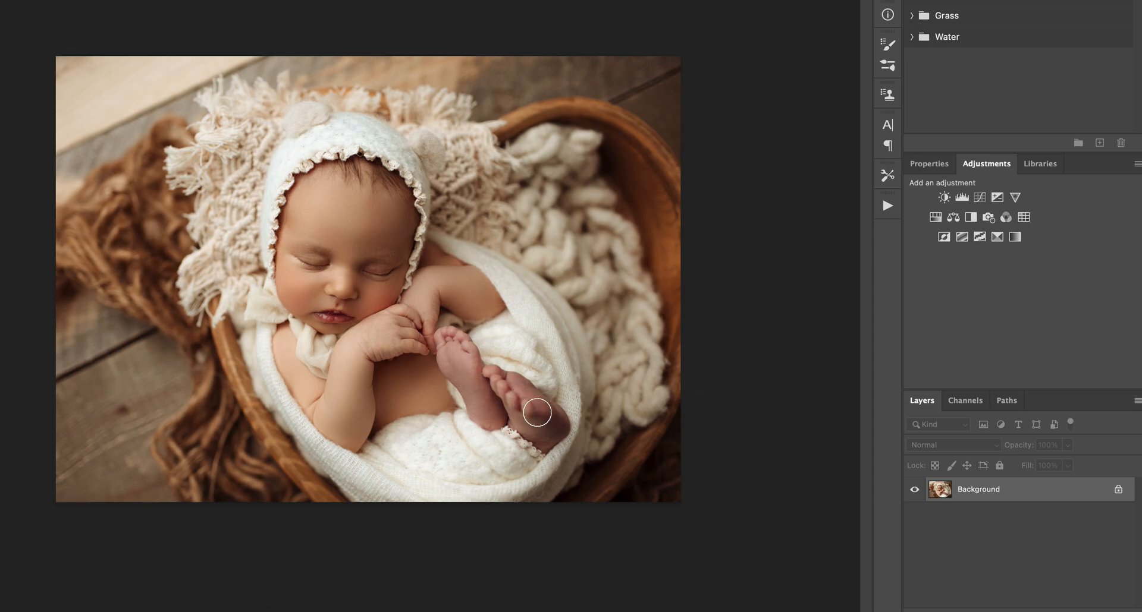
mouse_move(951, 218)
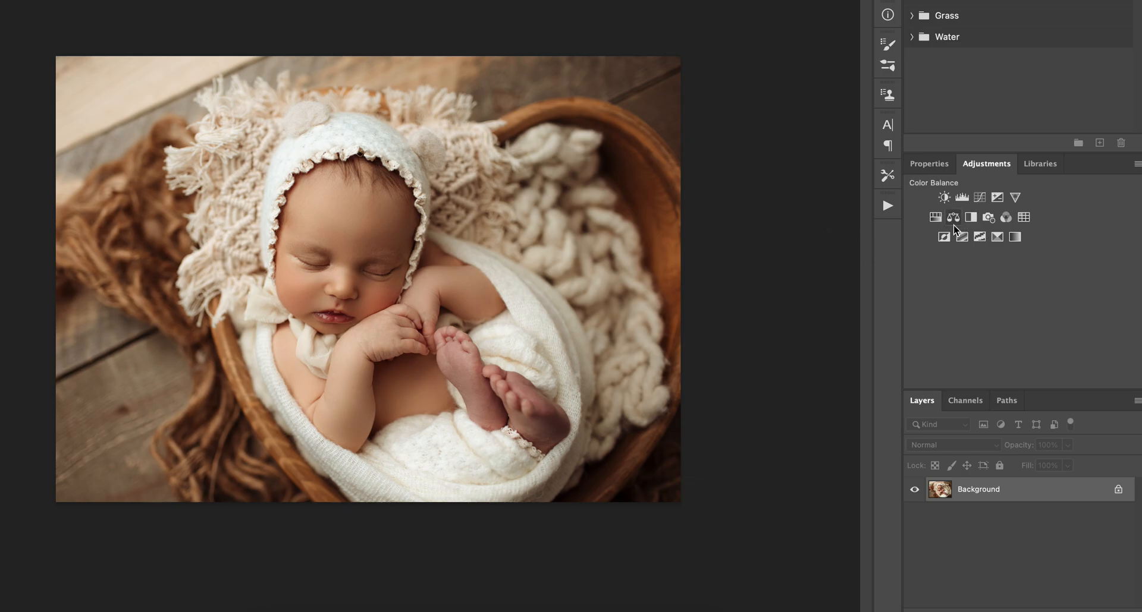
mouse_move(952, 217)
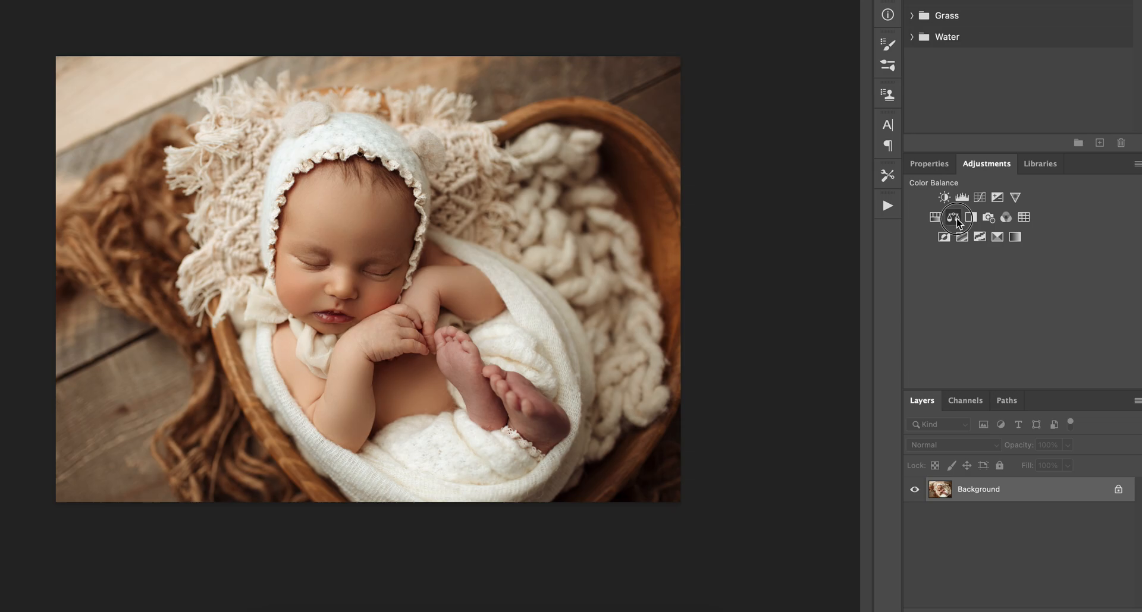
Add a Color Balance adjustment layer for the midtones, values still at zero.
click(954, 217)
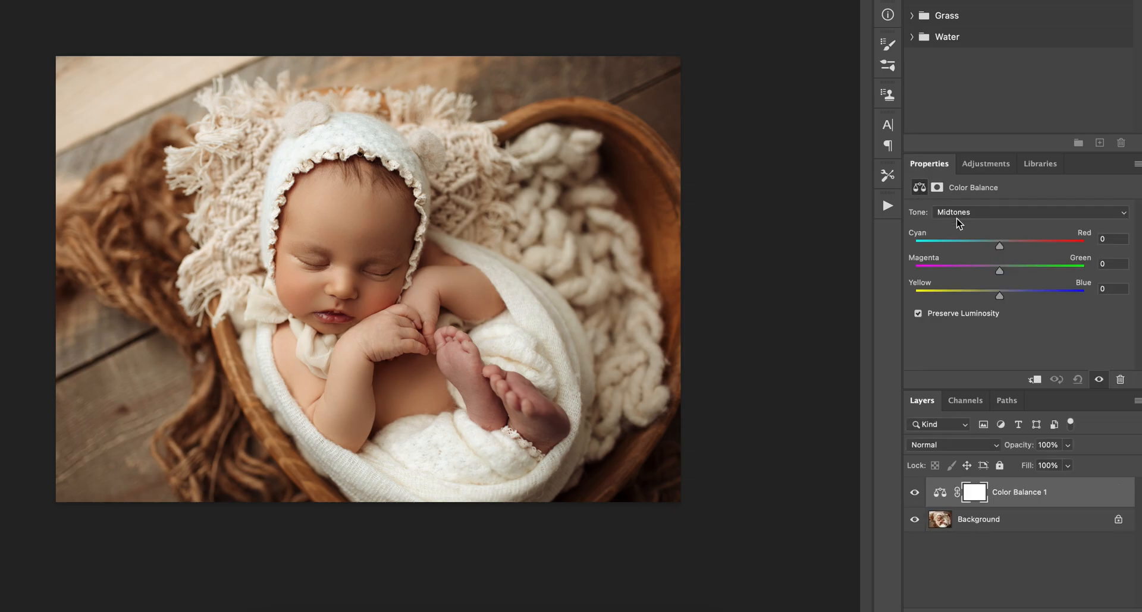
mouse_move(990, 275)
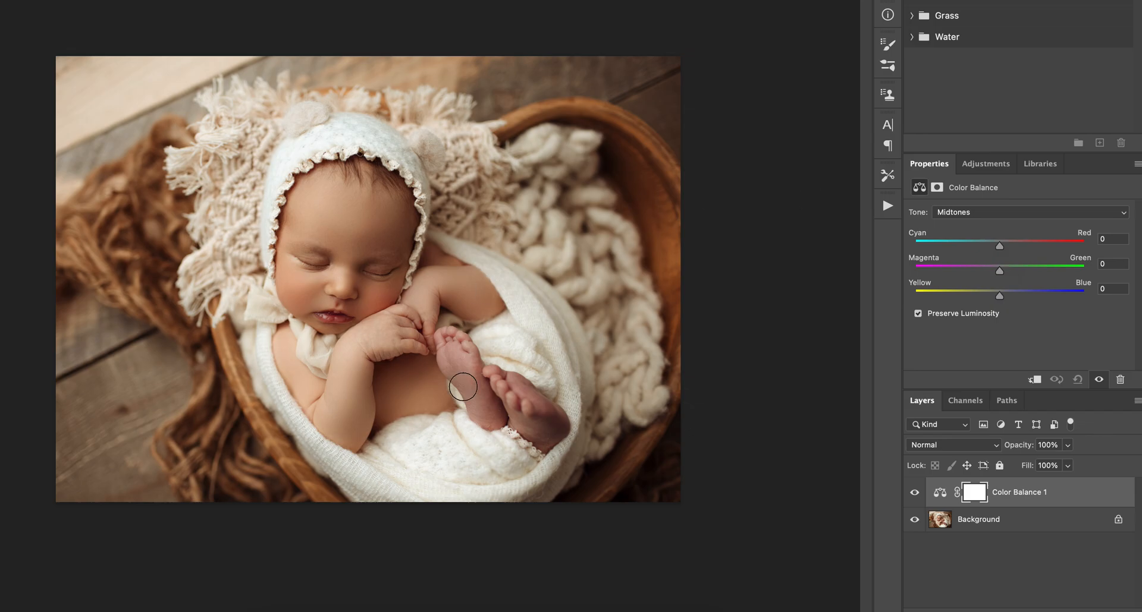
mouse_move(532, 405)
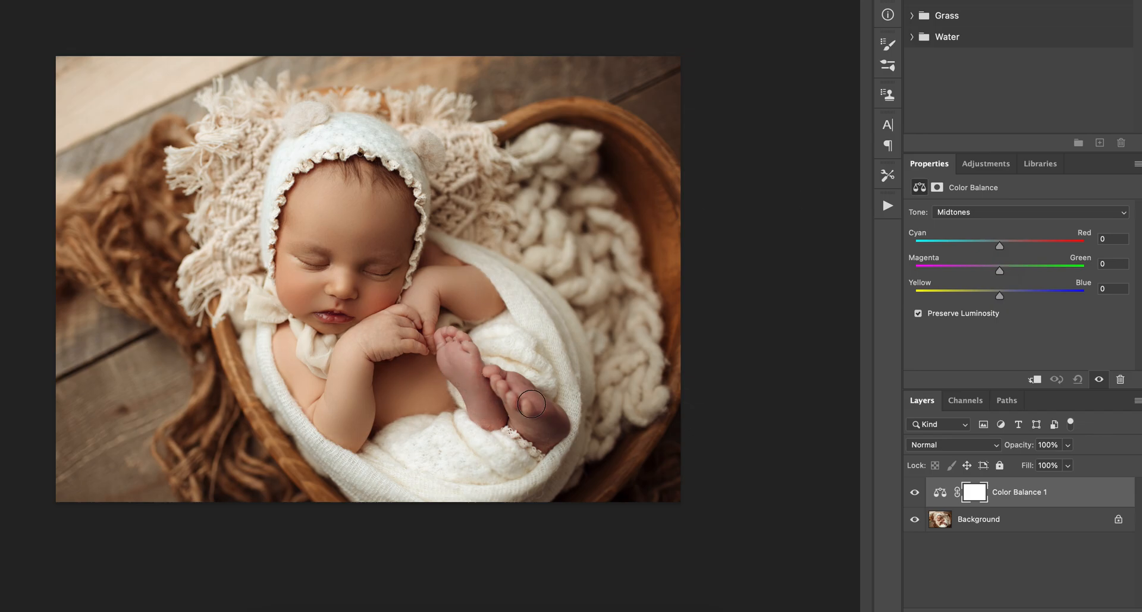
mouse_move(528, 412)
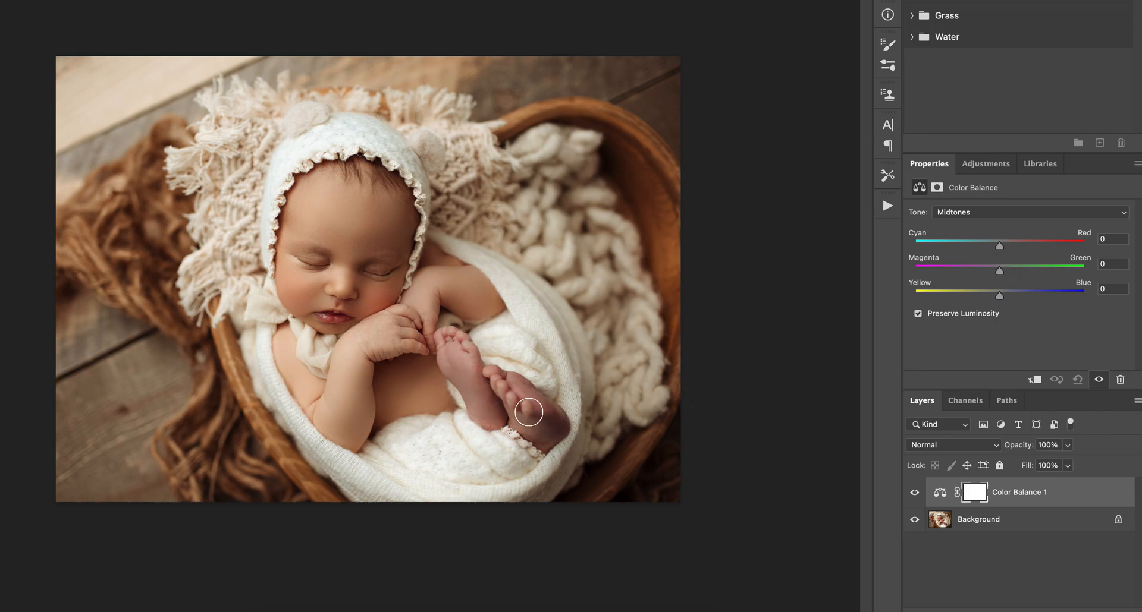
mouse_move(483, 399)
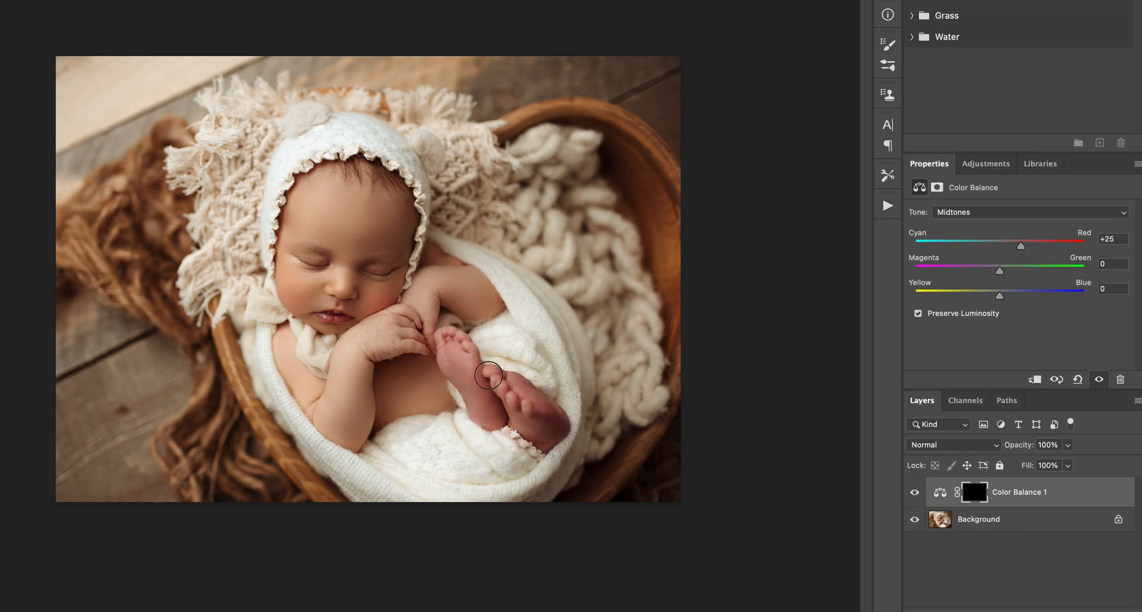
Hide and reshow Color Balance 1 to compare the feet, then show Adjustments.
click(914, 497)
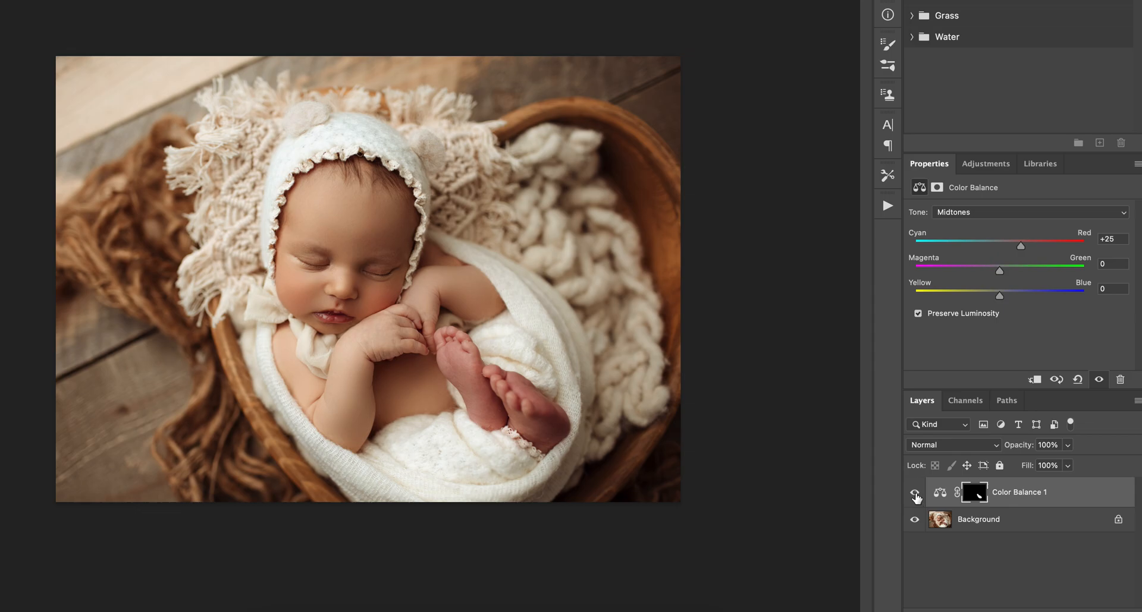
mouse_move(915, 495)
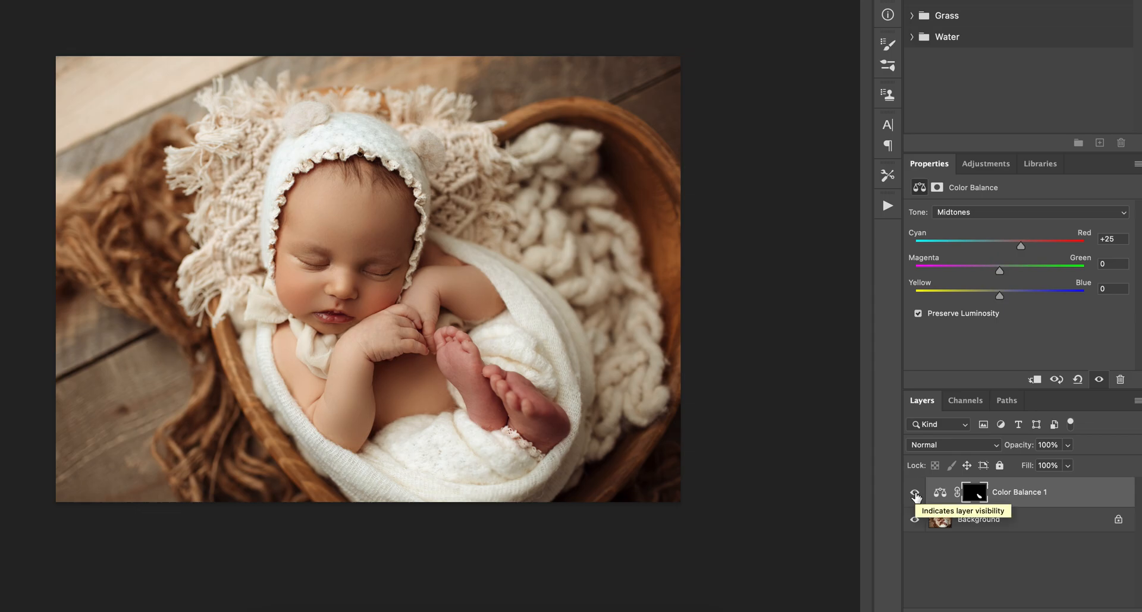
click(915, 492)
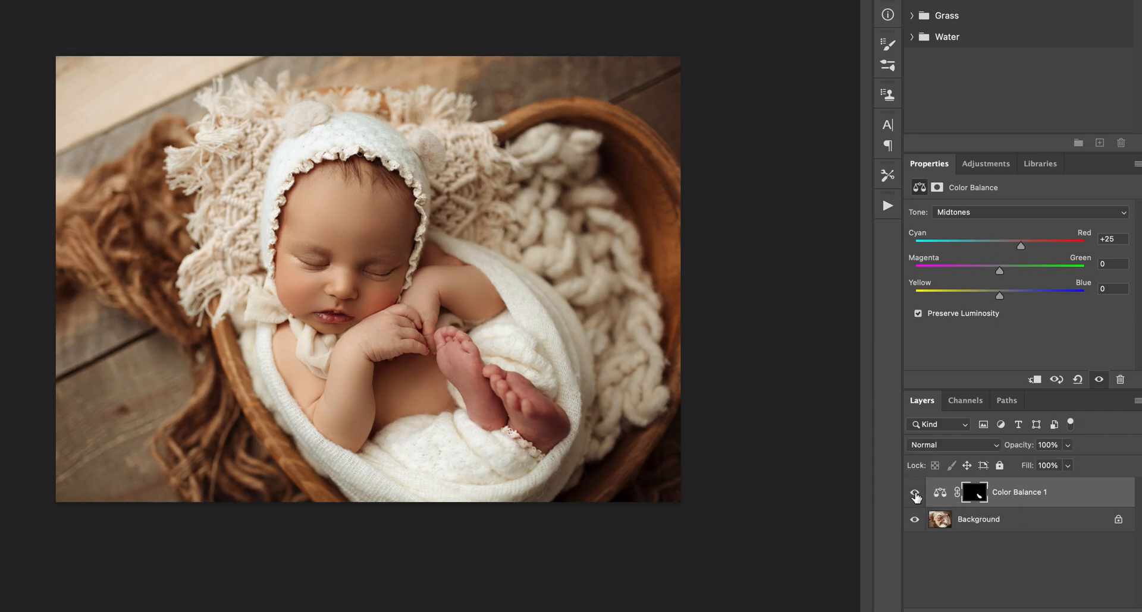
click(985, 164)
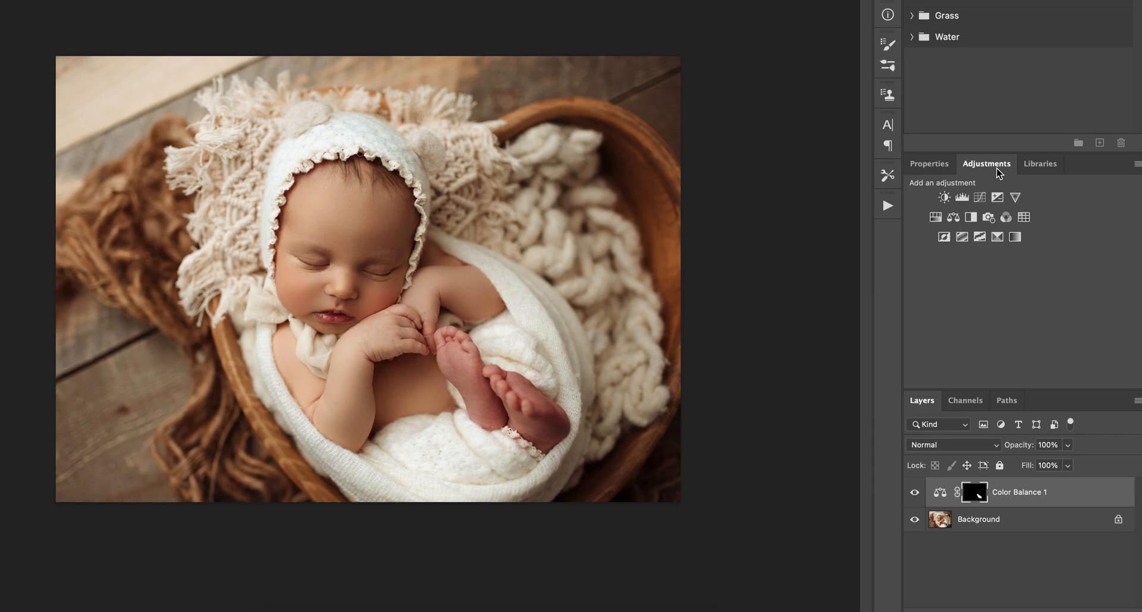
Add a Levels layer with the midtone gray slider at about 1.23.
click(961, 198)
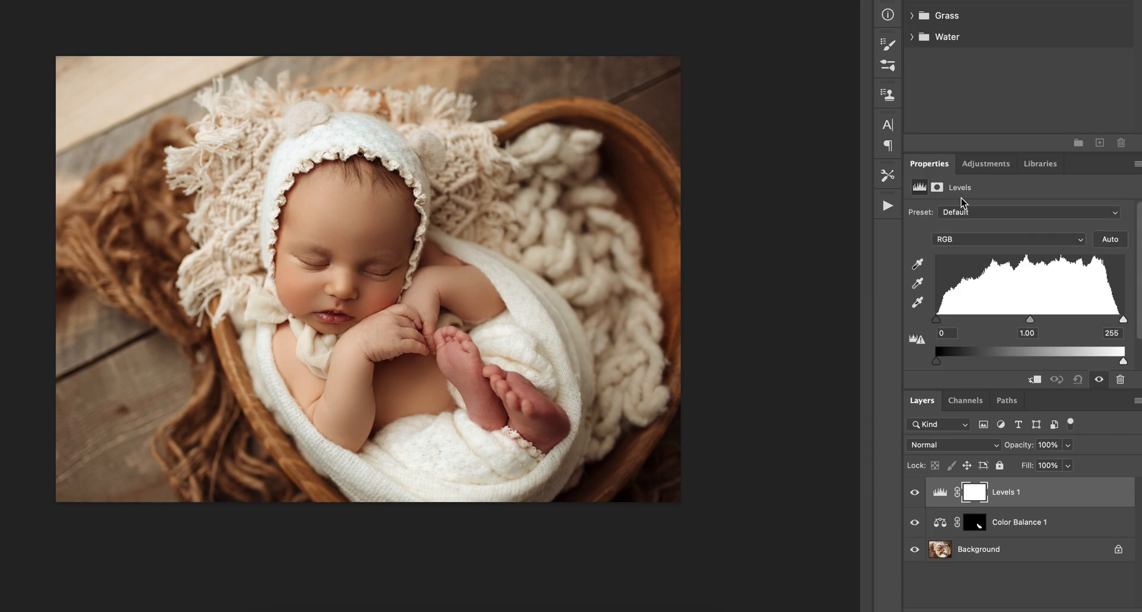
mouse_move(1030, 326)
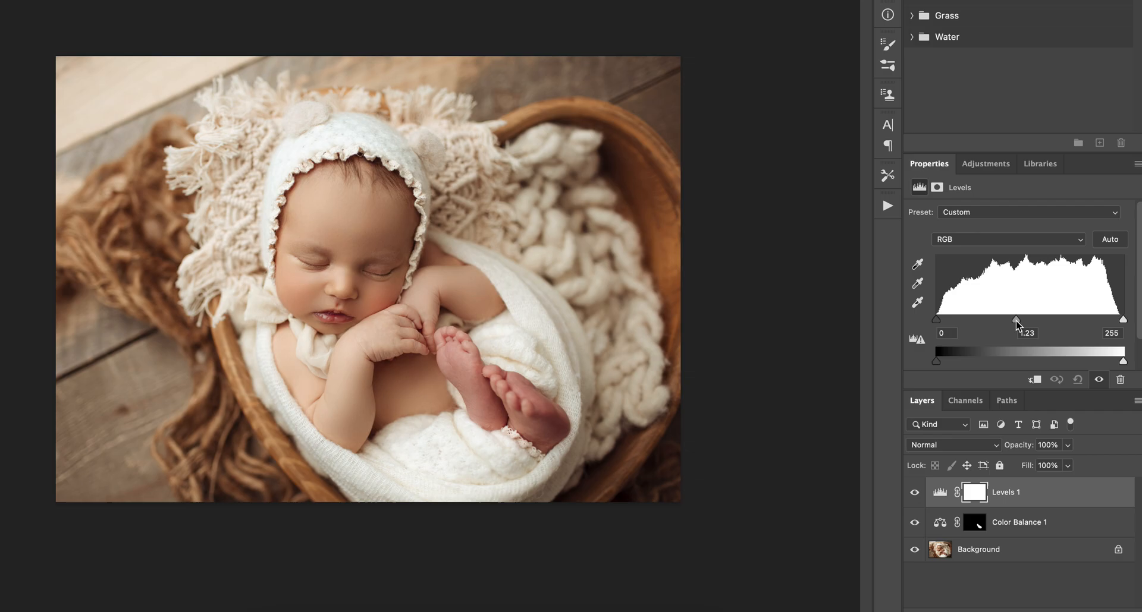
click(974, 525)
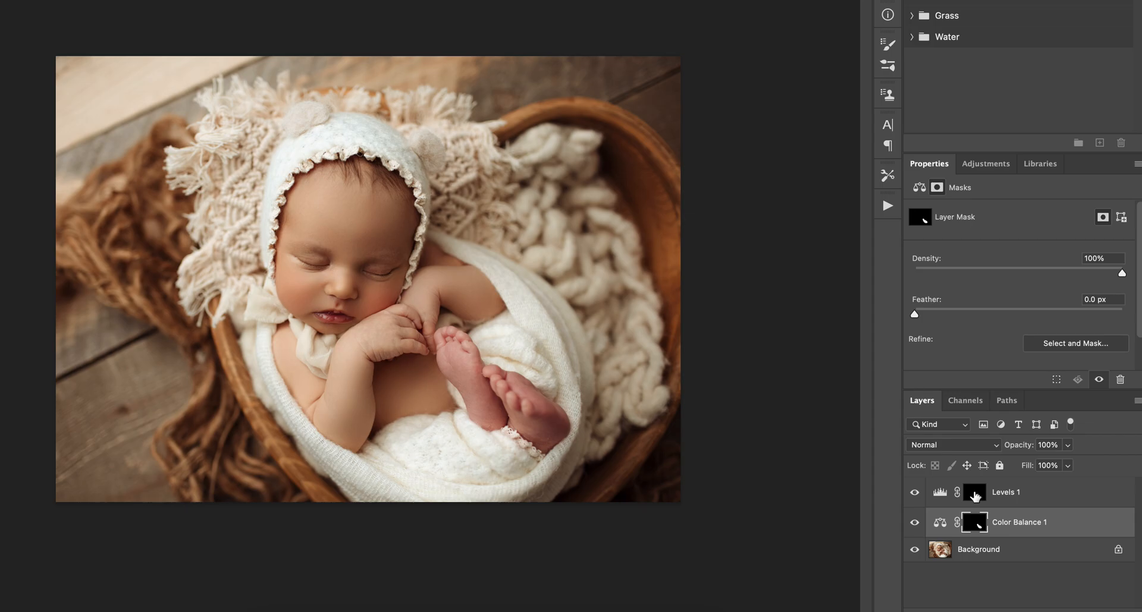
mouse_move(1032, 498)
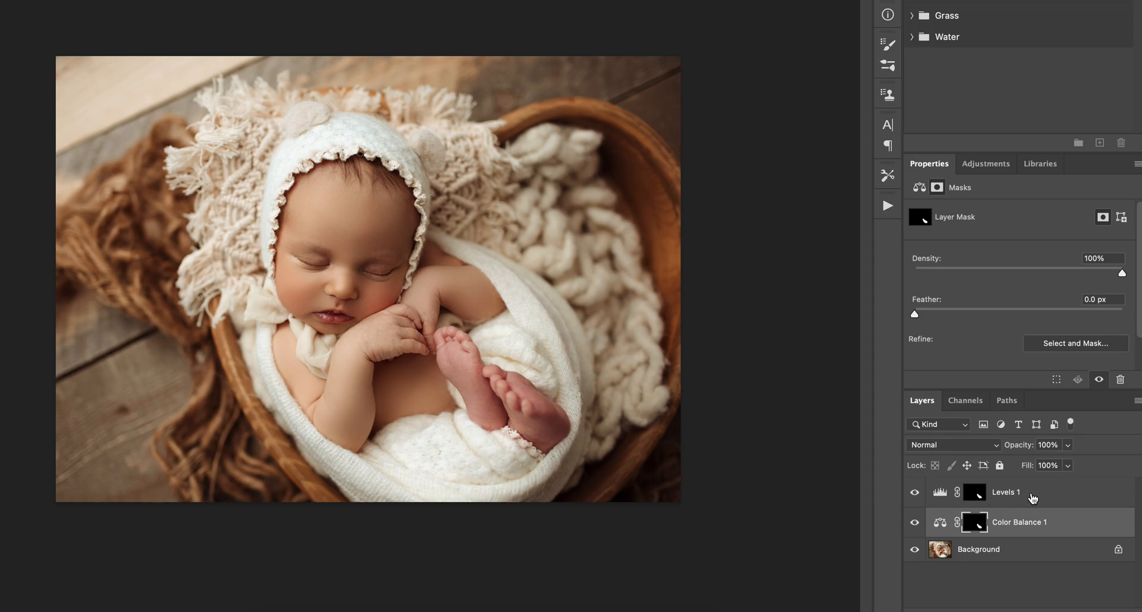
Select both Levels 1 and Color Balance 1, now sharing the feet-only mask.
click(1005, 493)
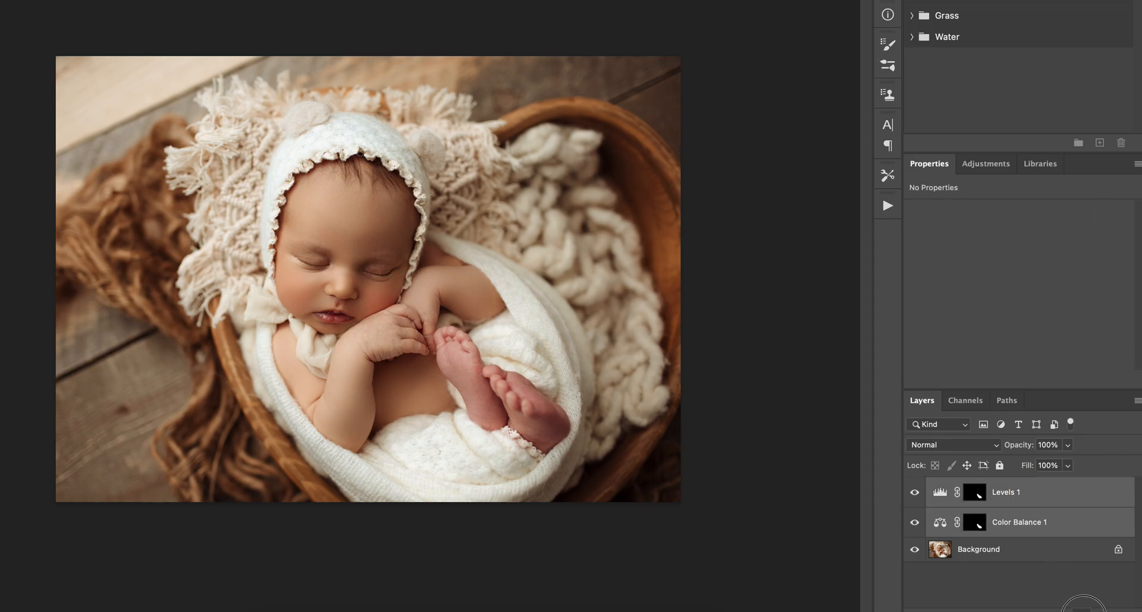